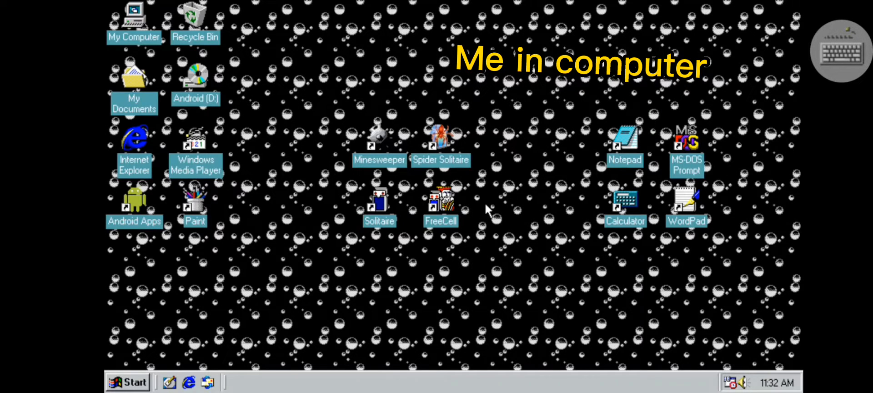
mouse_move(487, 210)
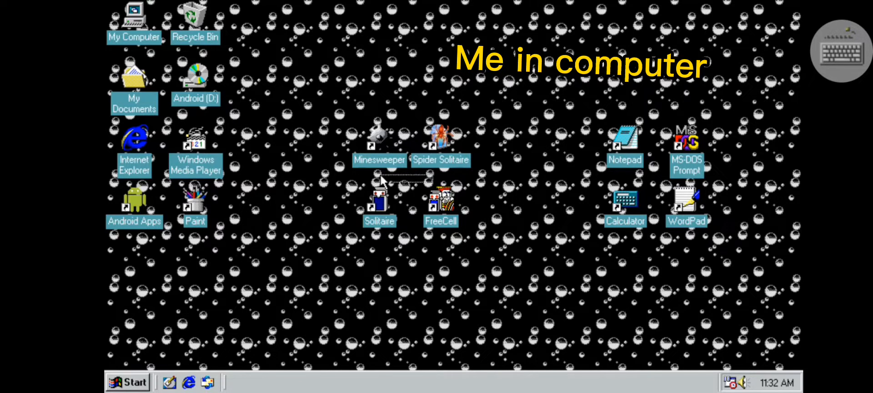
mouse_move(328, 173)
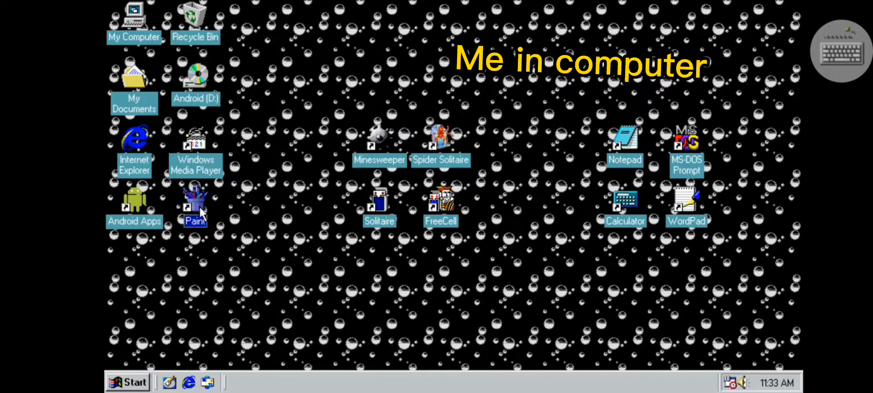
- Launch Paint from the desktop and maximize its window to fill the screen
double_click(194, 202)
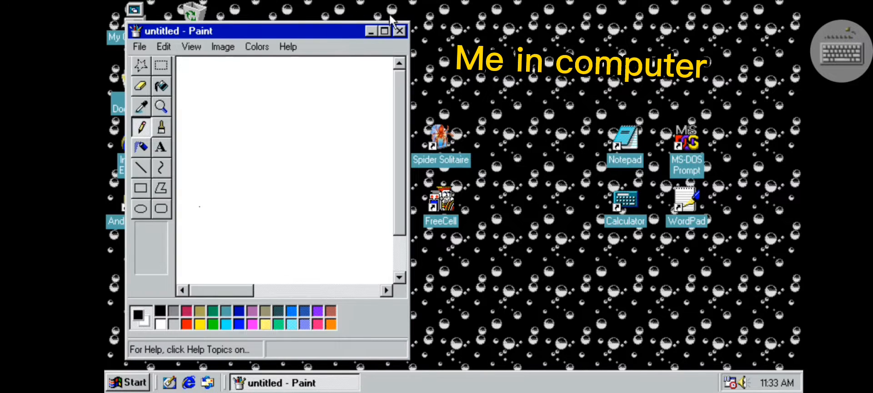
left_click(384, 30)
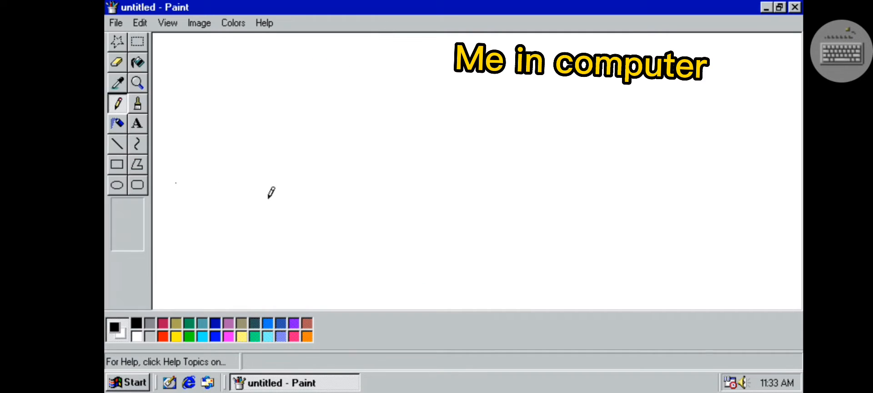
mouse_move(281, 233)
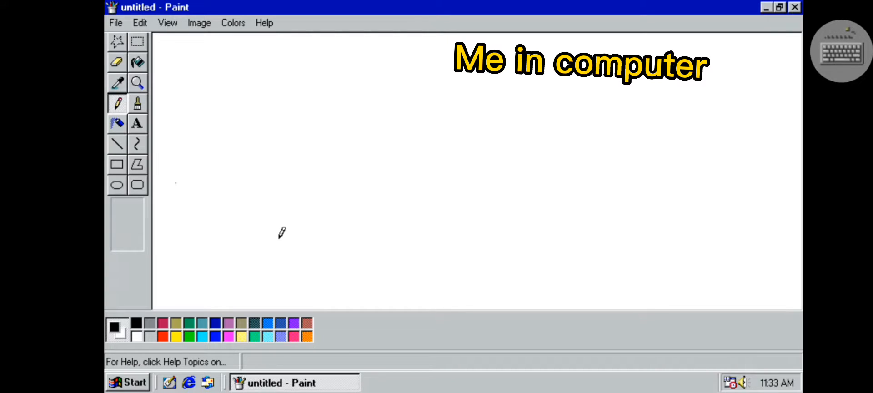
- Draw a freehand rectangular box outline across the canvas with the Pencil
left_click_drag(277, 236, 380, 127)
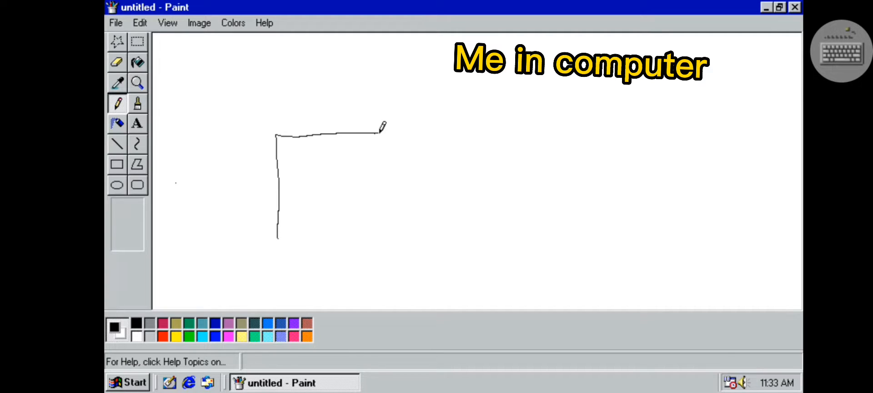
left_click_drag(381, 127, 514, 186)
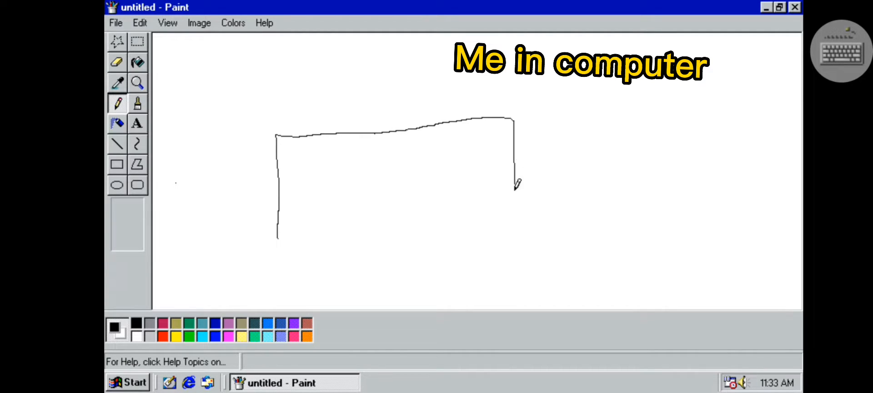
left_click_drag(515, 187, 512, 226)
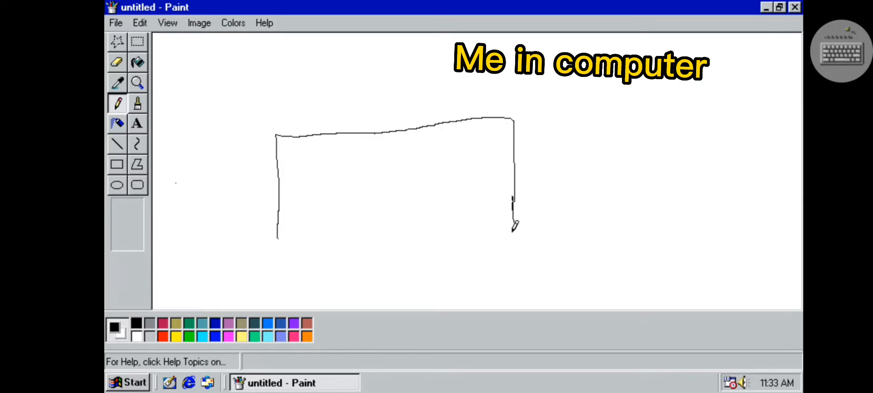
left_click_drag(512, 218, 273, 228)
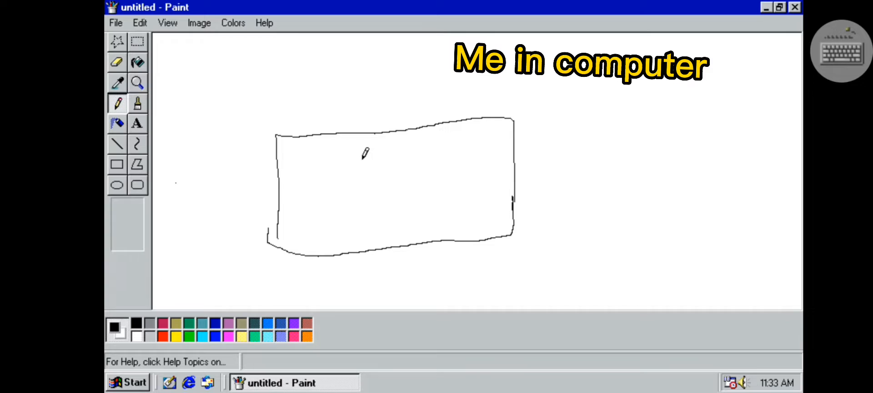
- Hand-write the letters S, u, b inside the box, then make red the drawing colour
left_click_drag(364, 155, 339, 187)
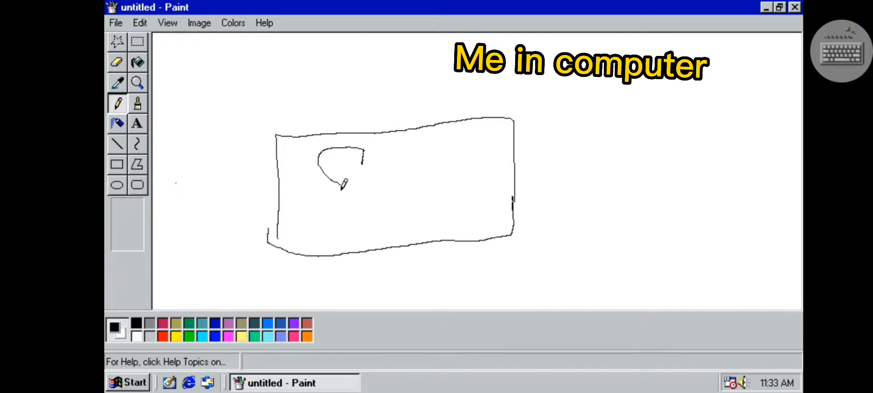
left_click_drag(342, 184, 317, 200)
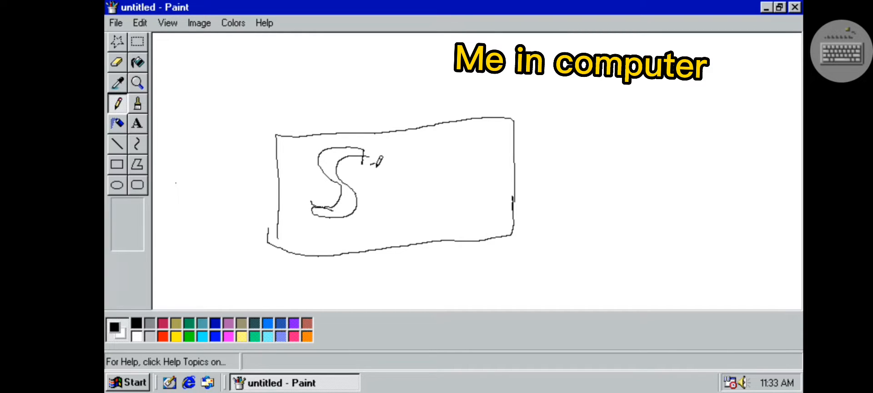
left_click_drag(367, 158, 398, 161)
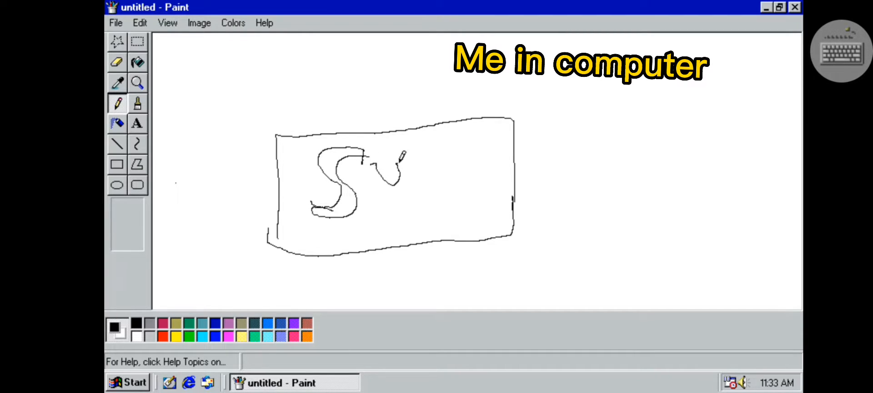
left_click_drag(395, 155, 401, 197)
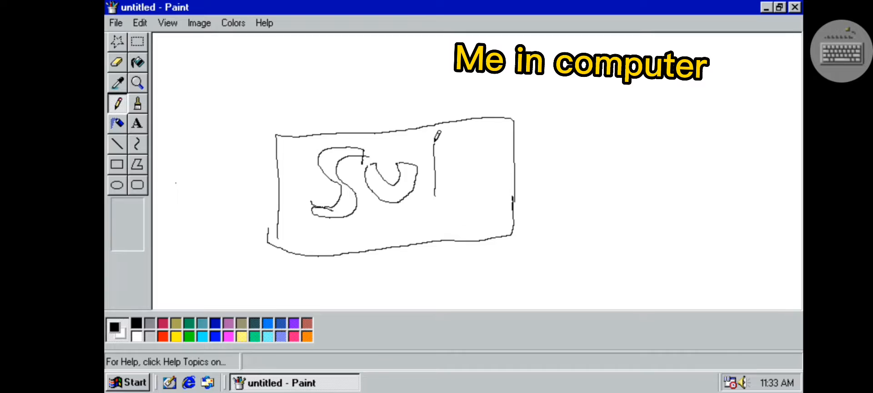
left_click_drag(437, 136, 473, 172)
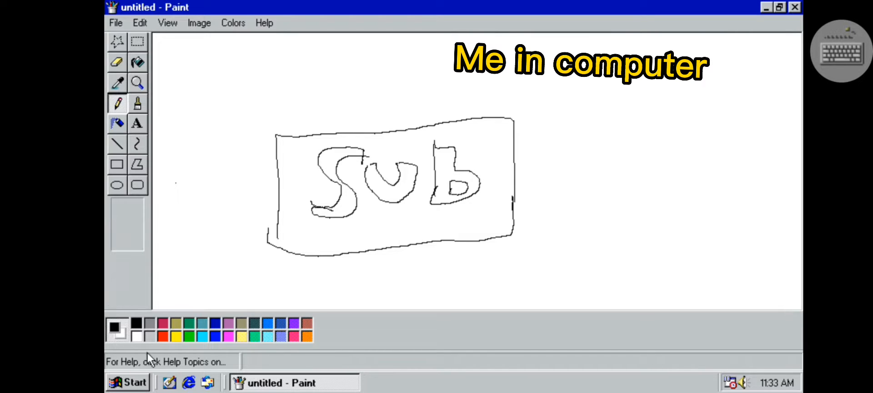
left_click(164, 329)
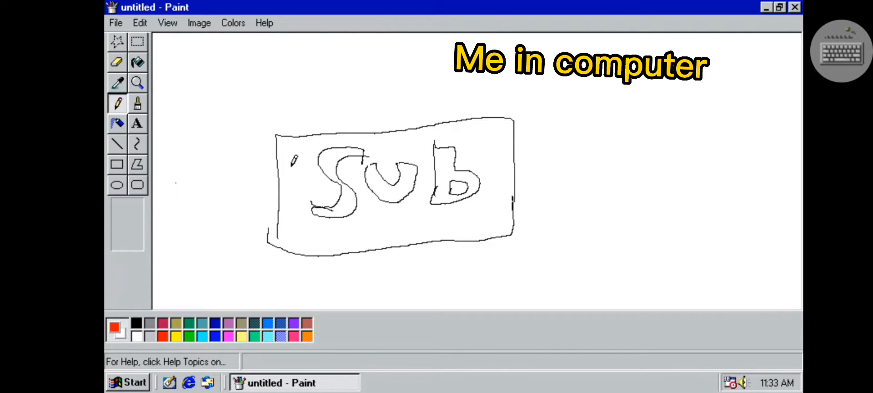
- Scribble red Pencil strokes over the boxed Sub
left_click_drag(309, 137, 292, 205)
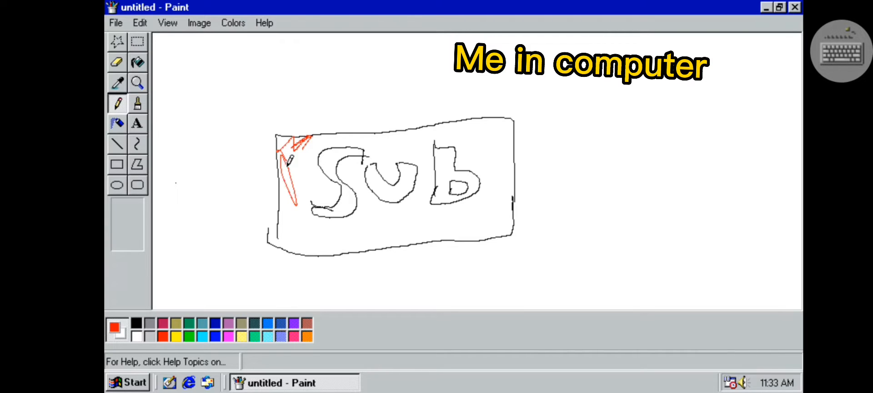
left_click_drag(311, 150, 279, 234)
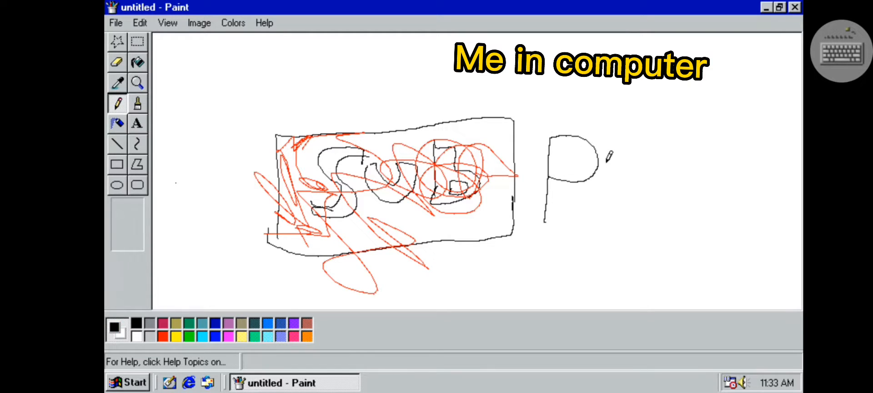
- Write PLS in black to the right of the box
left_click_drag(606, 161, 646, 217)
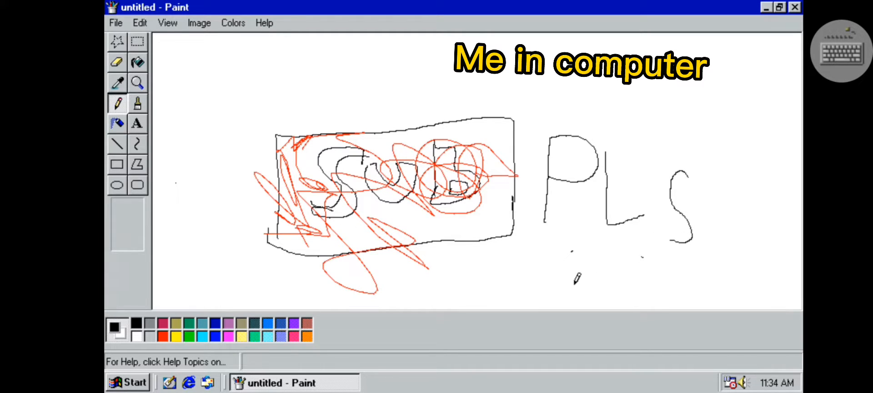
left_click_drag(567, 278, 668, 286)
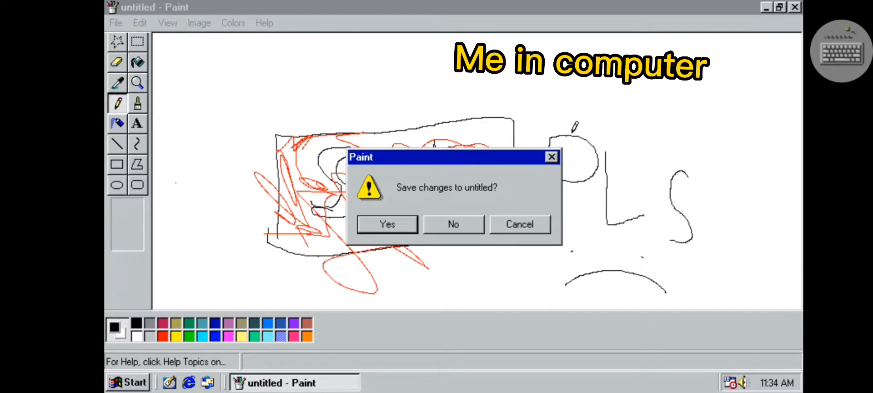
- Confirm saving changes and save the picture as Untitled.png in My Documents
left_click(387, 224)
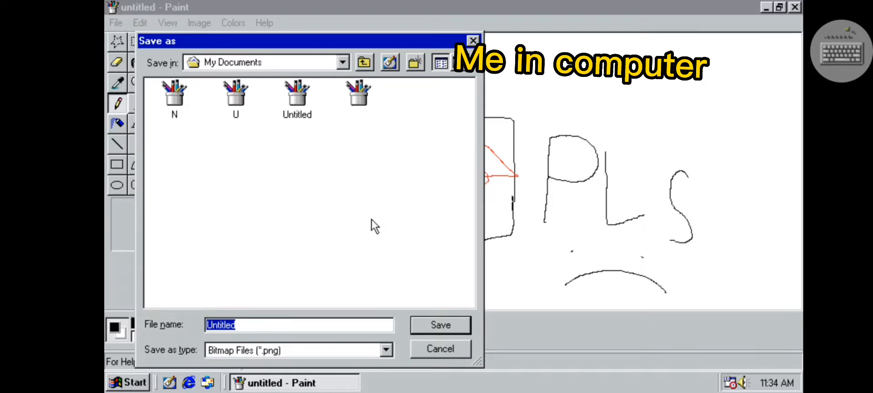
left_click(299, 324)
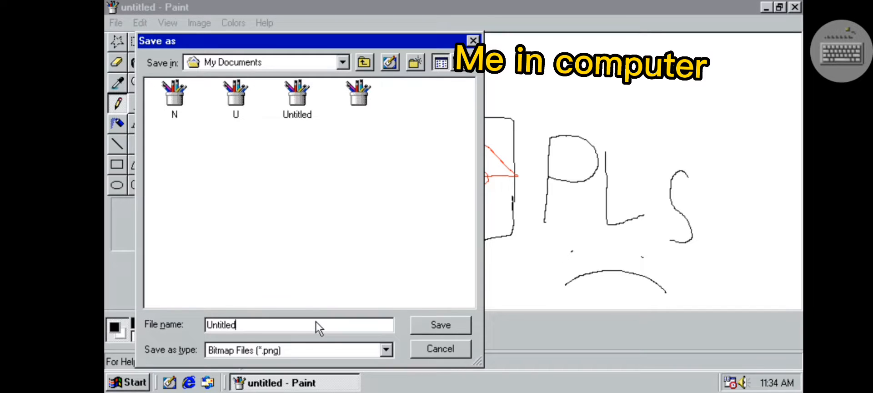
left_click(299, 325)
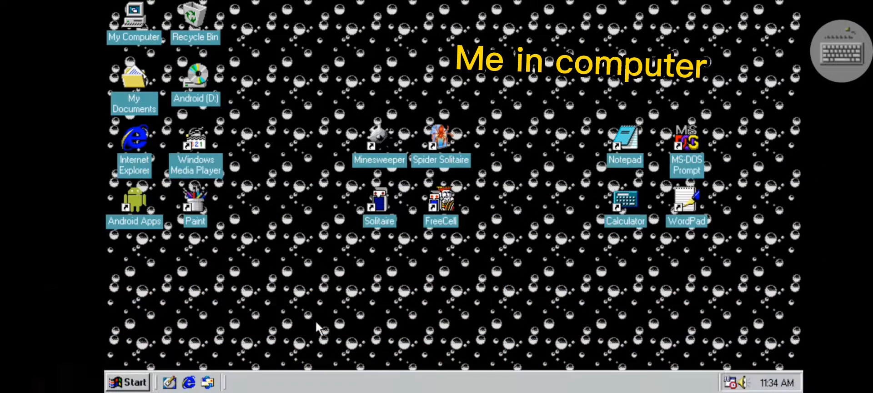
mouse_move(196, 174)
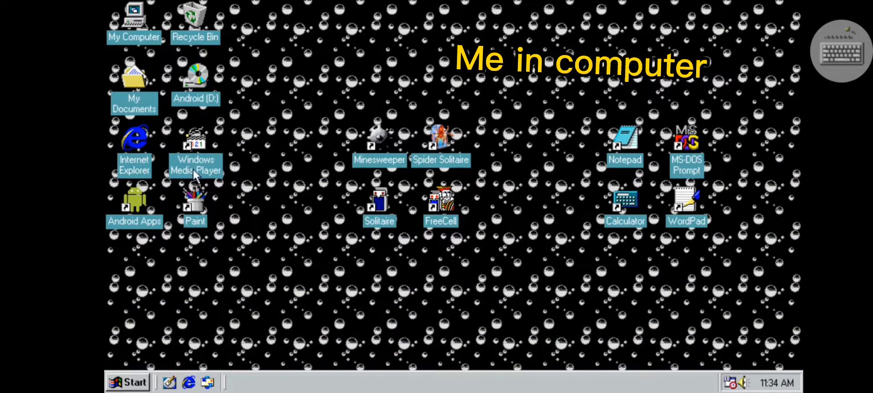
- Reopen Untitled.png from My Documents in Paint and dismiss its save-changes prompt
double_click(133, 75)
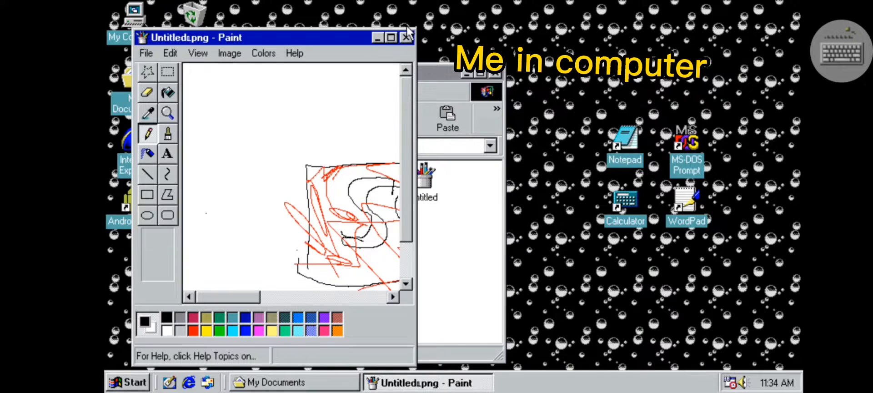
left_click(406, 38)
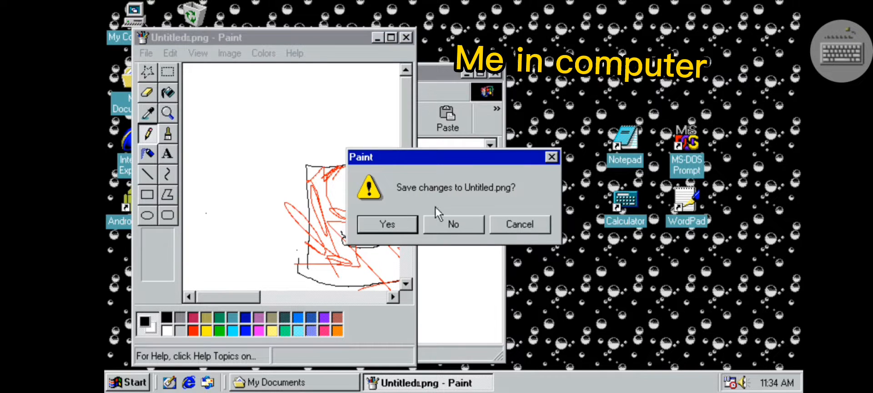
left_click(452, 224)
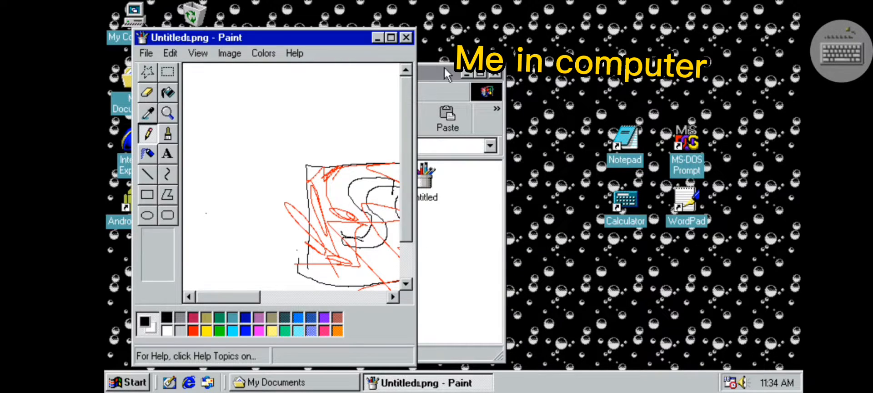